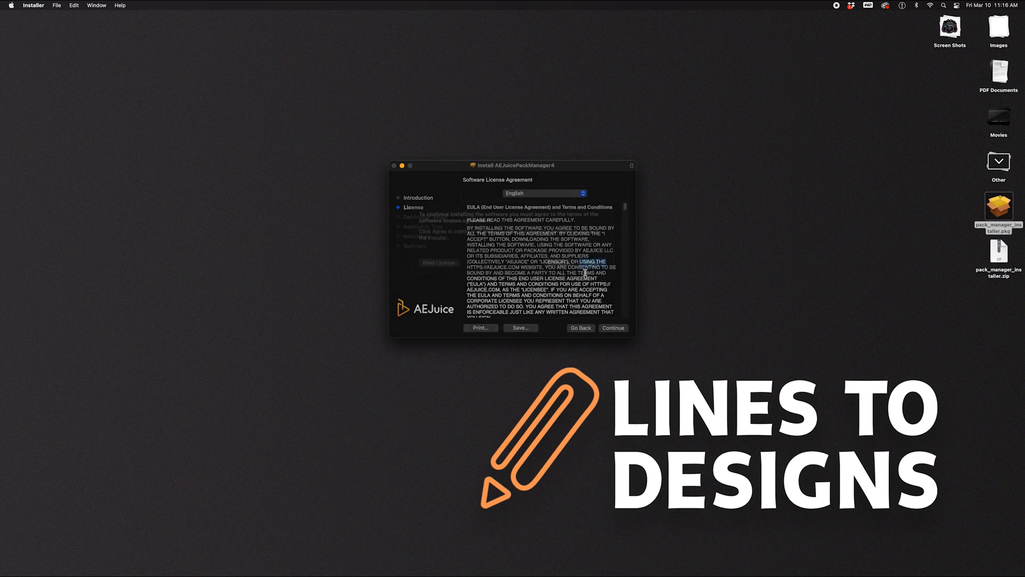
Accept the license and start the standard AEJuice Pack Manager 4 install on Macintosh HD.
{"action": "left_click", "coordinate": [612, 327]}
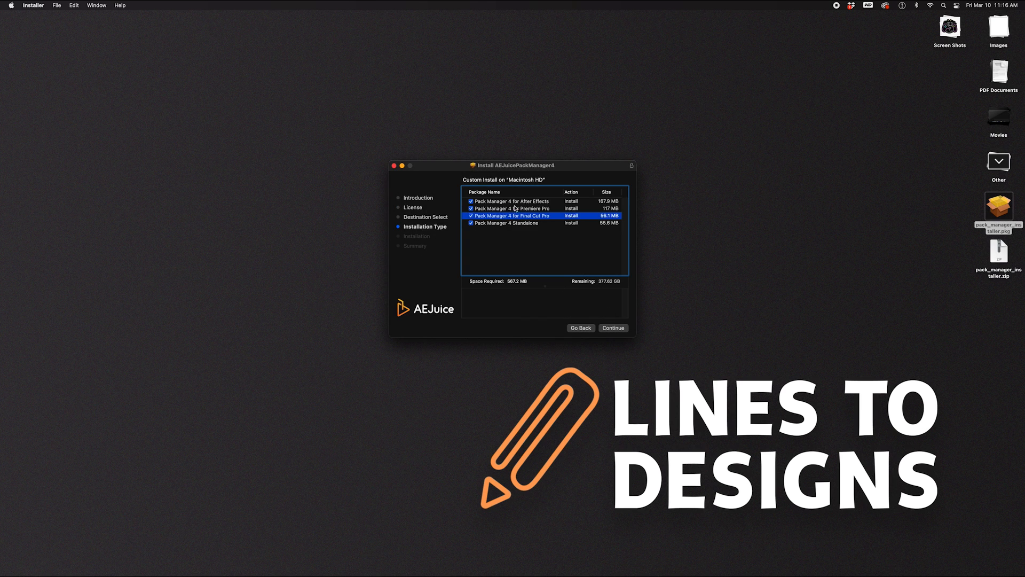
{"action": "left_click", "coordinate": [471, 216]}
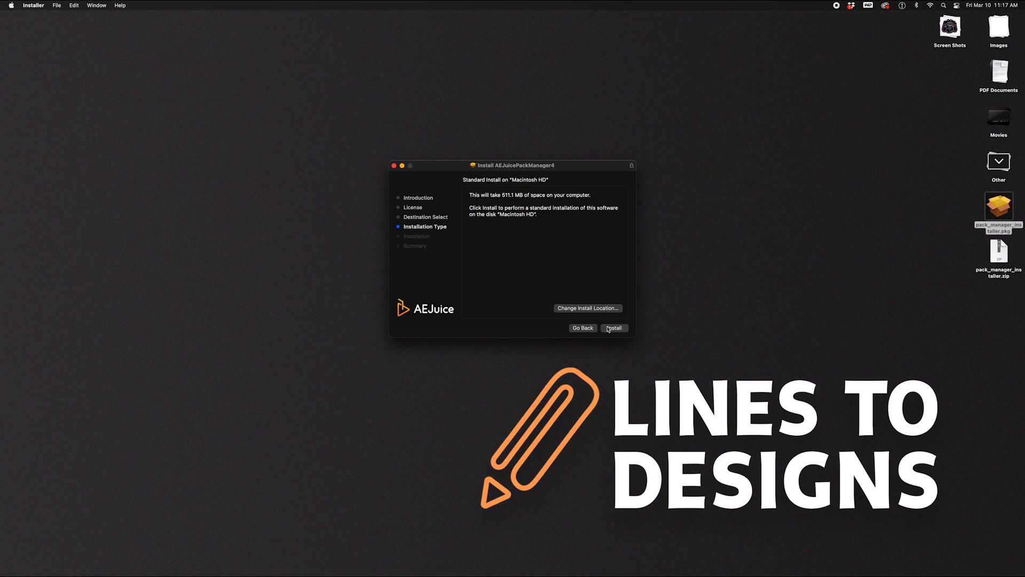
{"action": "left_click", "coordinate": [613, 328]}
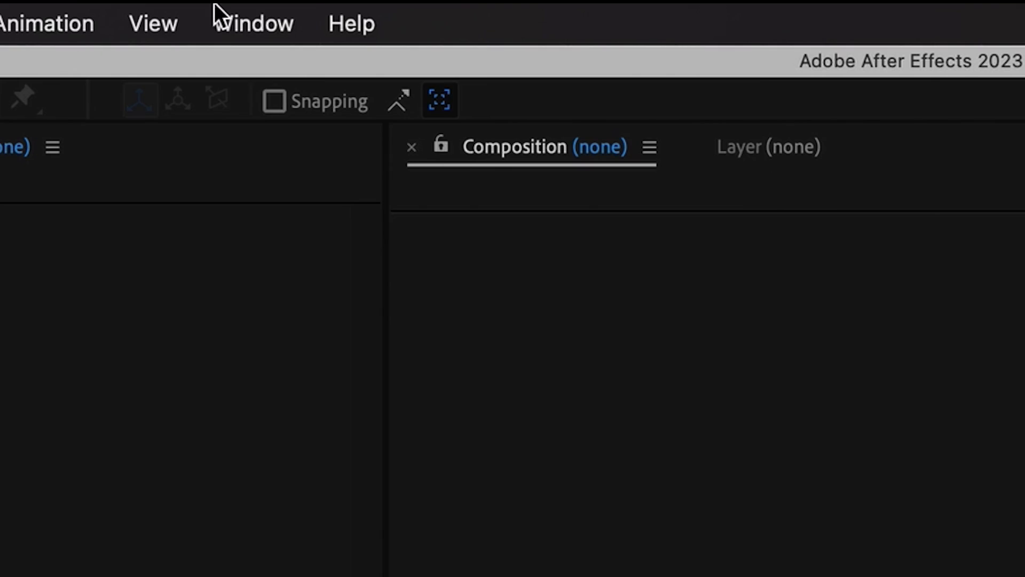
Launch AEJuice Pack Manager 4, open Starter Pack, dismiss the tutorial and log in.
{"action": "left_click", "coordinate": [252, 22]}
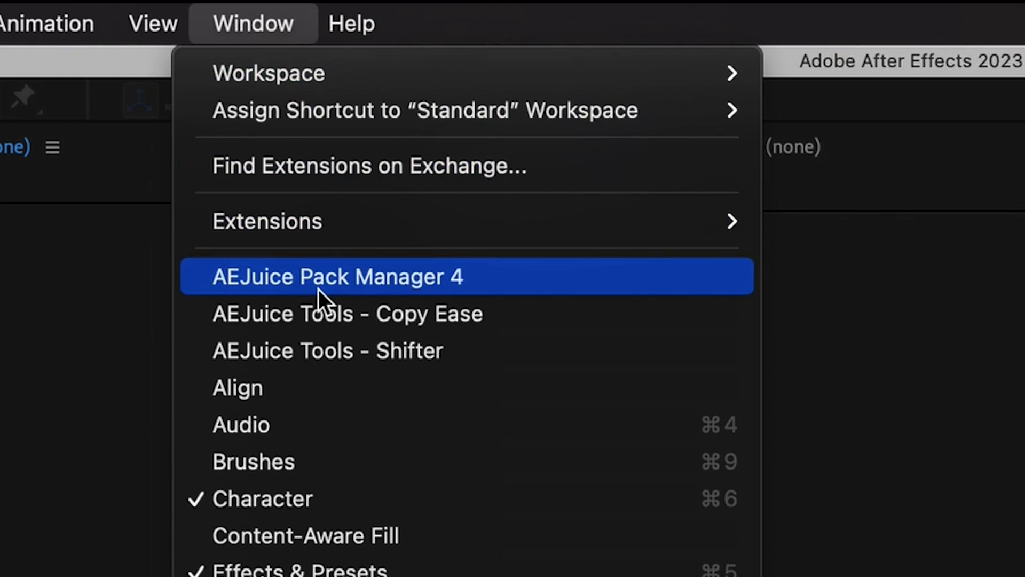
{"action": "left_click", "coordinate": [337, 276]}
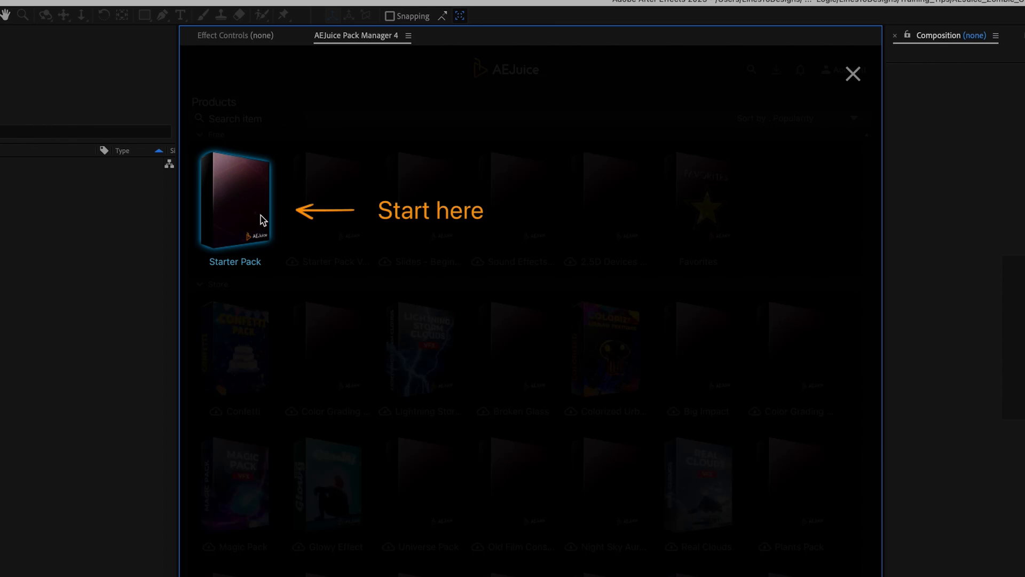
{"action": "left_click", "coordinate": [234, 202]}
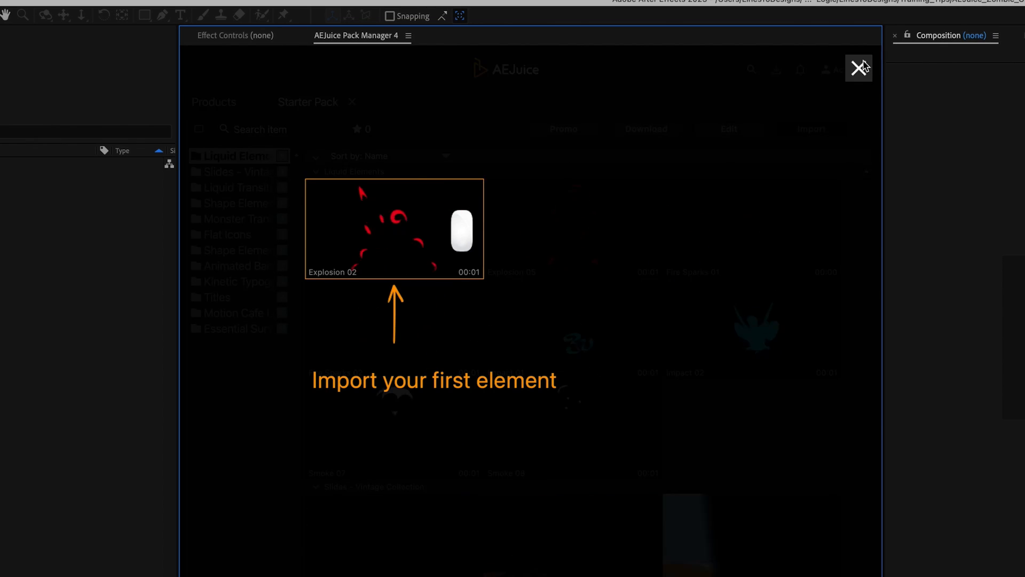
{"action": "left_click", "coordinate": [849, 70]}
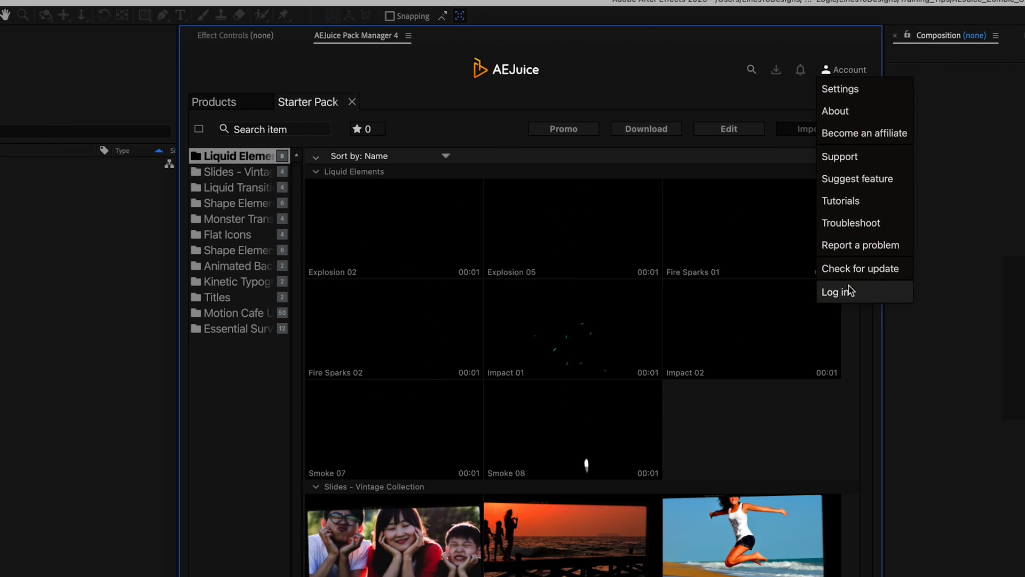
{"action": "left_click", "coordinate": [838, 291]}
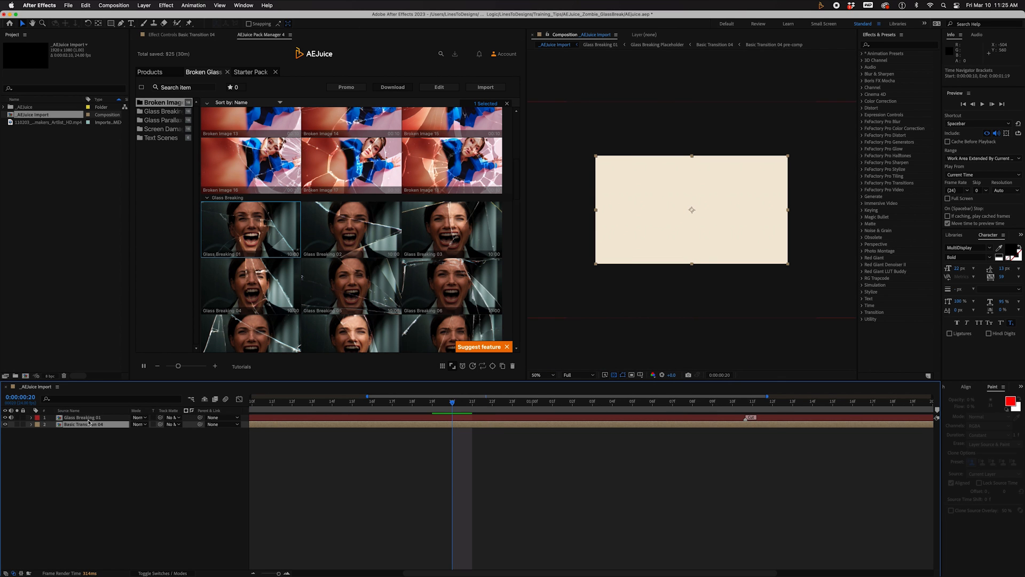
Open Glass Breaking 01's precomp and its Glass Breaking Placeholder composition to add the zombie clip.
{"action": "right_click", "coordinate": [250, 229]}
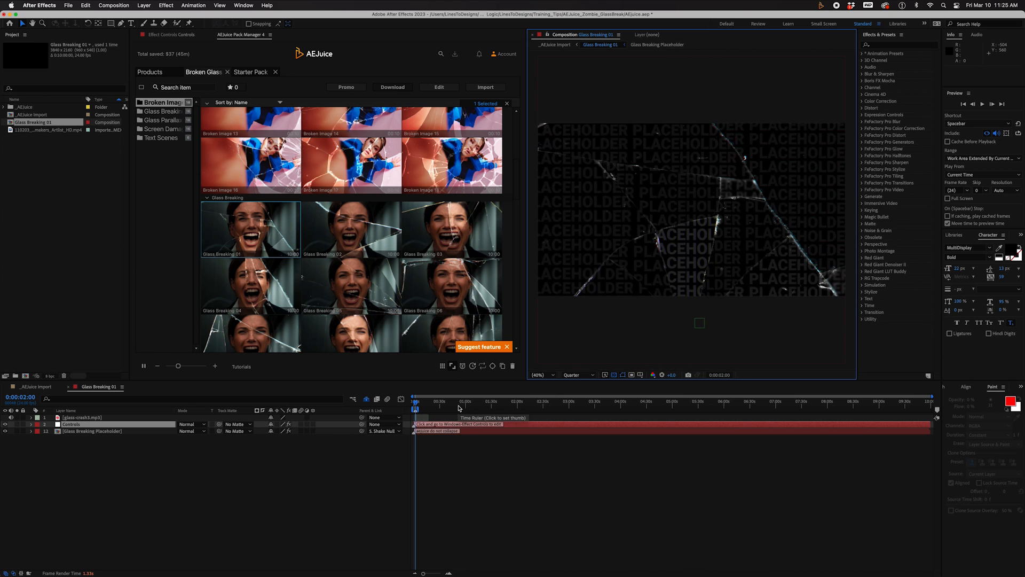
{"action": "left_click", "coordinate": [419, 401]}
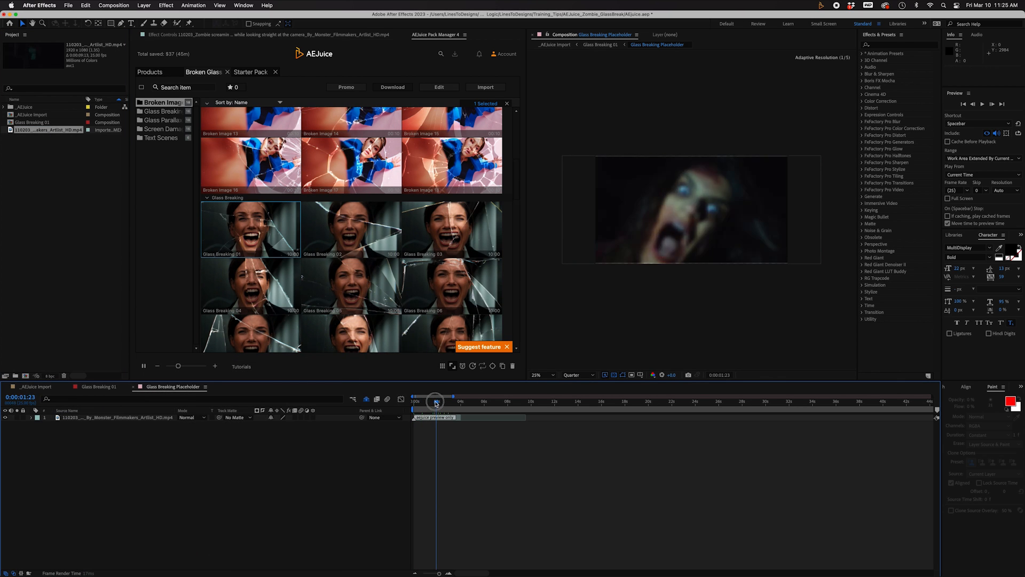
Scale the zombie footage layer to 200% with a keyframe, then return to Glass Breaking 01.
{"action": "left_click_drag", "start_coordinate": [435, 401], "coordinate": [432, 402]}
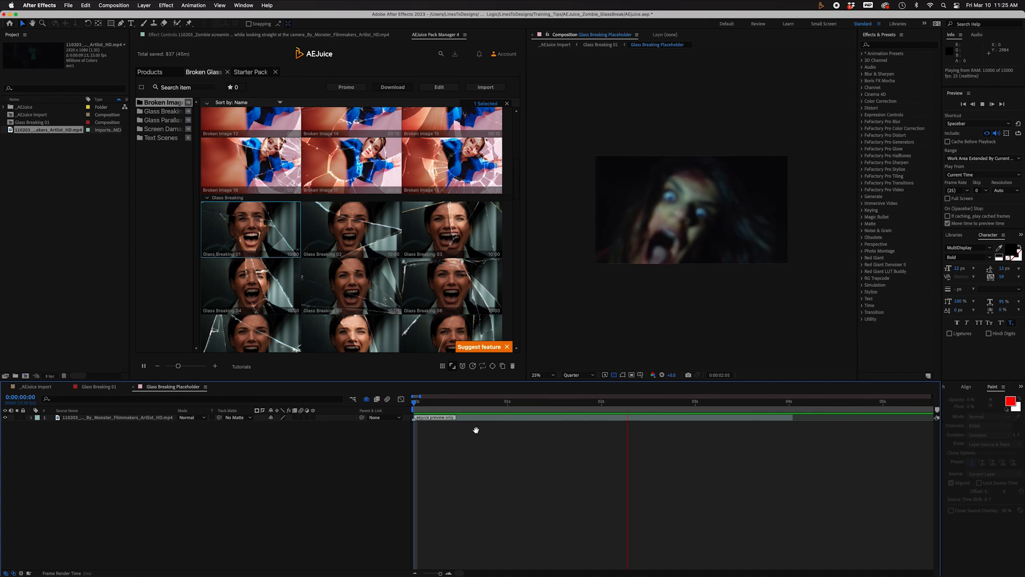
{"action": "left_click", "coordinate": [589, 402]}
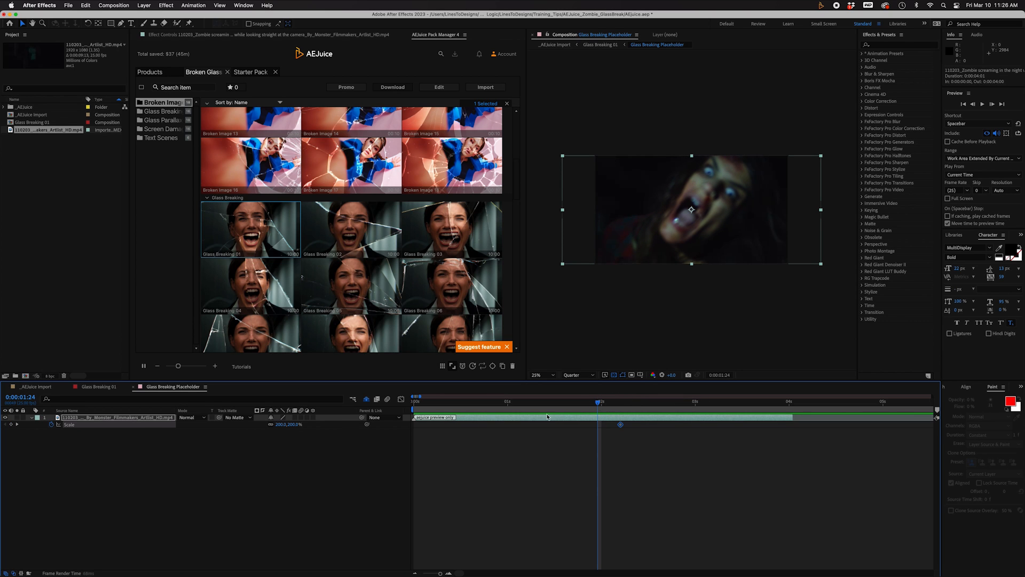
{"action": "left_click", "coordinate": [620, 401]}
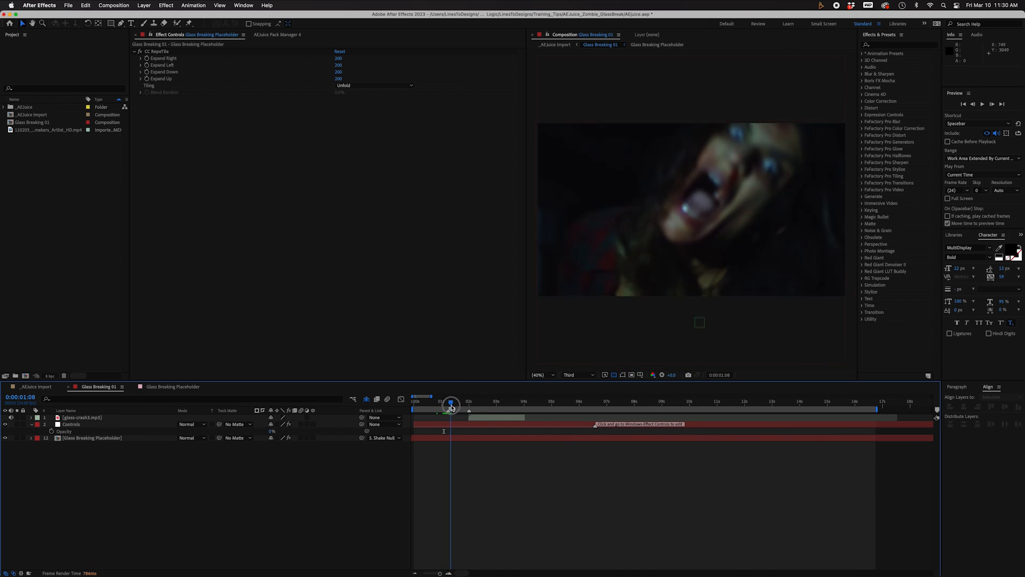
Drag the blood splatter .mov from the Project panel to the top of the timeline.
{"action": "left_click_drag", "start_coordinate": [451, 405], "coordinate": [457, 405]}
{"action": "type", "text": "lumet"}
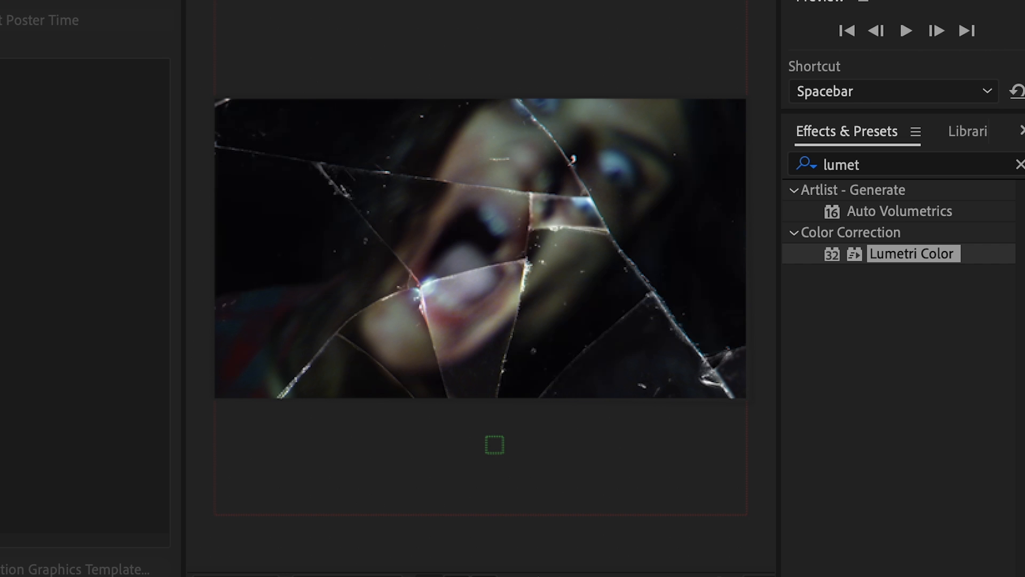
{"action": "left_click", "coordinate": [905, 31]}
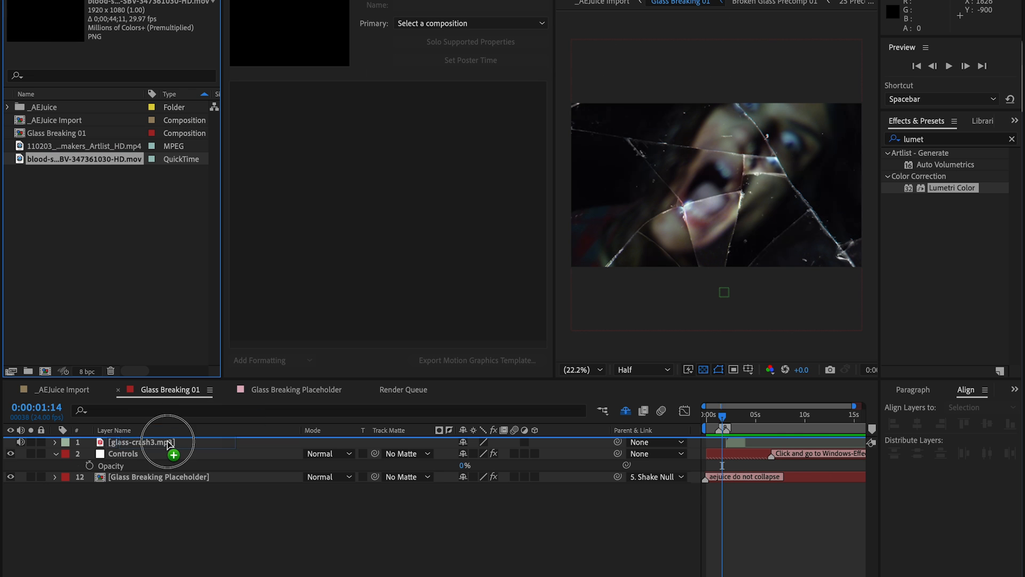
{"action": "left_click_drag", "start_coordinate": [83, 158], "coordinate": [167, 442]}
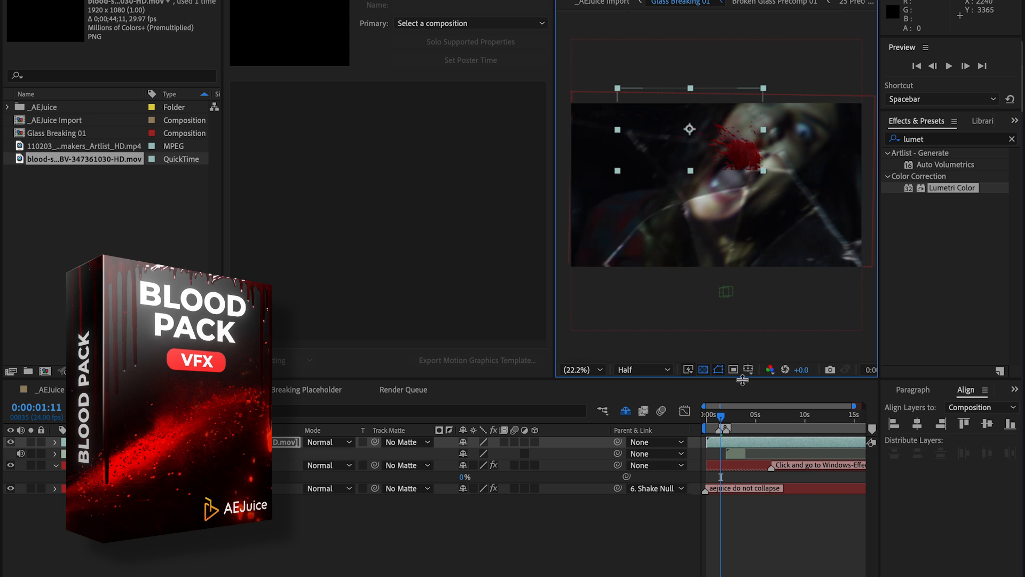
Set the blood layer's opacity to 93% and show the glass-crash3.mp3 waveform.
{"action": "left_click_drag", "start_coordinate": [724, 421], "coordinate": [724, 421]}
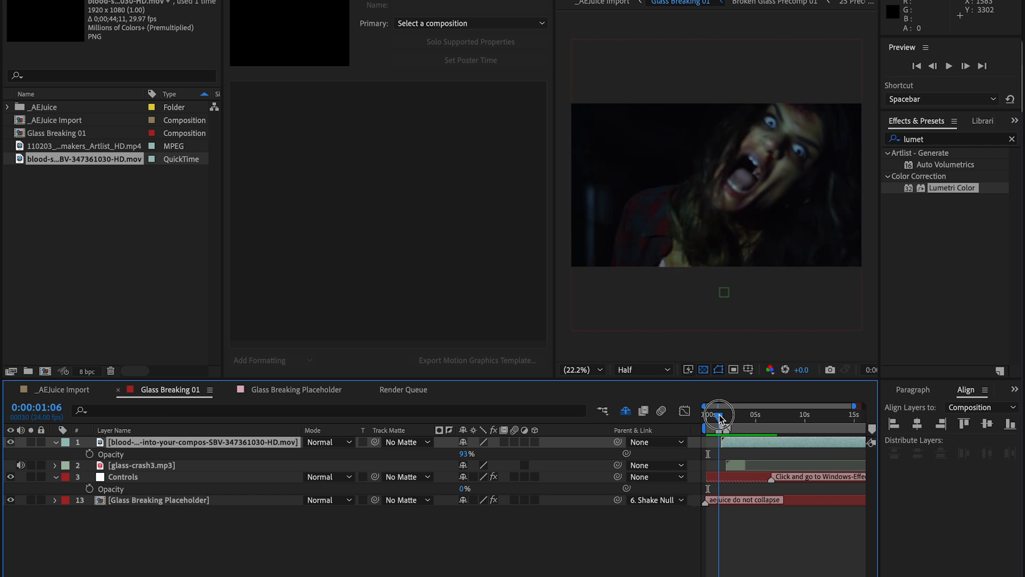
{"action": "left_click_drag", "start_coordinate": [718, 413], "coordinate": [715, 413]}
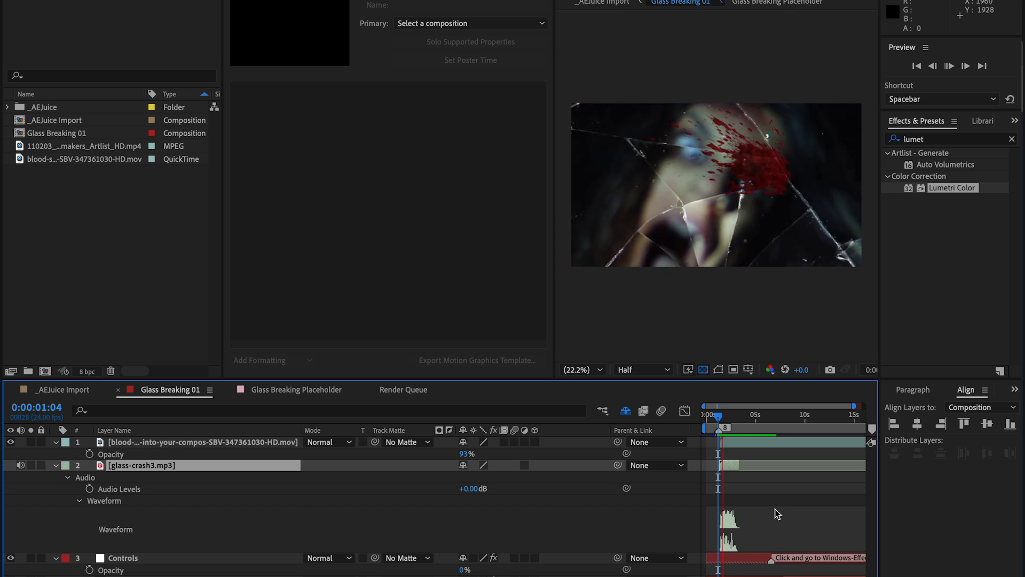
Place the male-zombie MP3 in the timeline with Audio Levels keyed at -19 dB.
{"action": "left_click", "coordinate": [949, 66]}
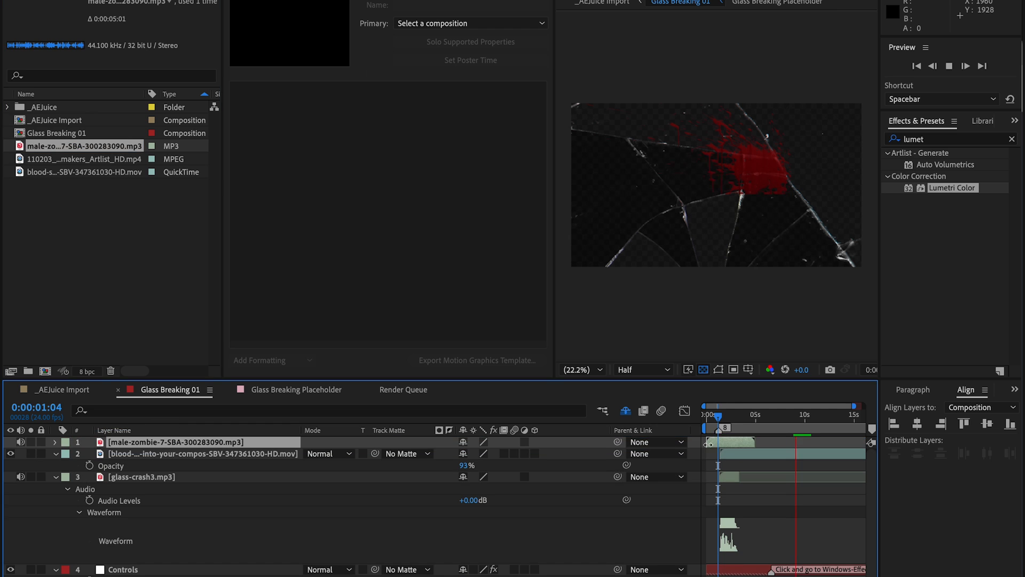
{"action": "left_click_drag", "start_coordinate": [710, 420], "coordinate": [725, 420]}
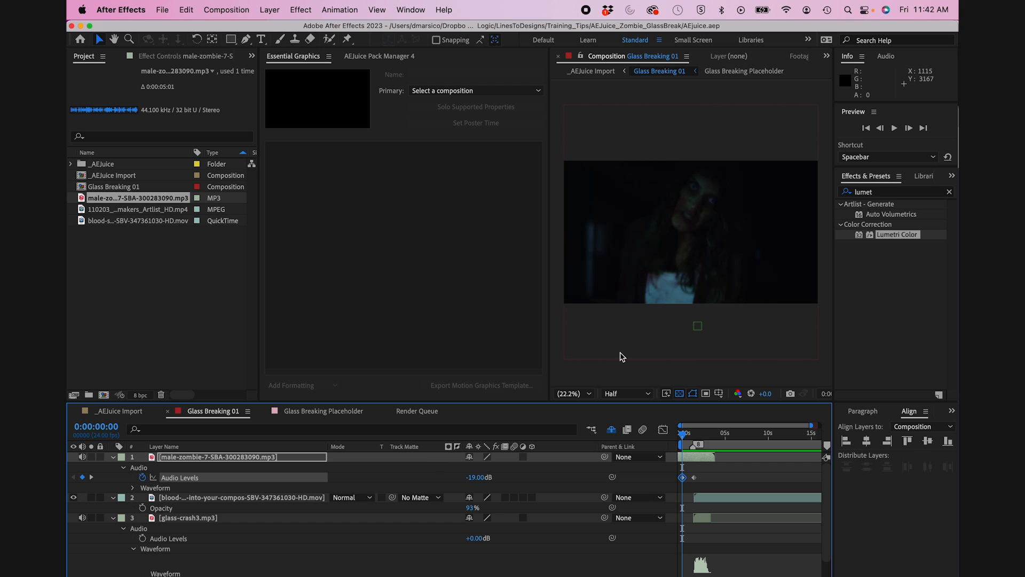
Import Glitch Pack's Glitch Background 04 with Exclusion blend, then choose File > Export.
{"action": "left_click", "coordinate": [379, 56]}
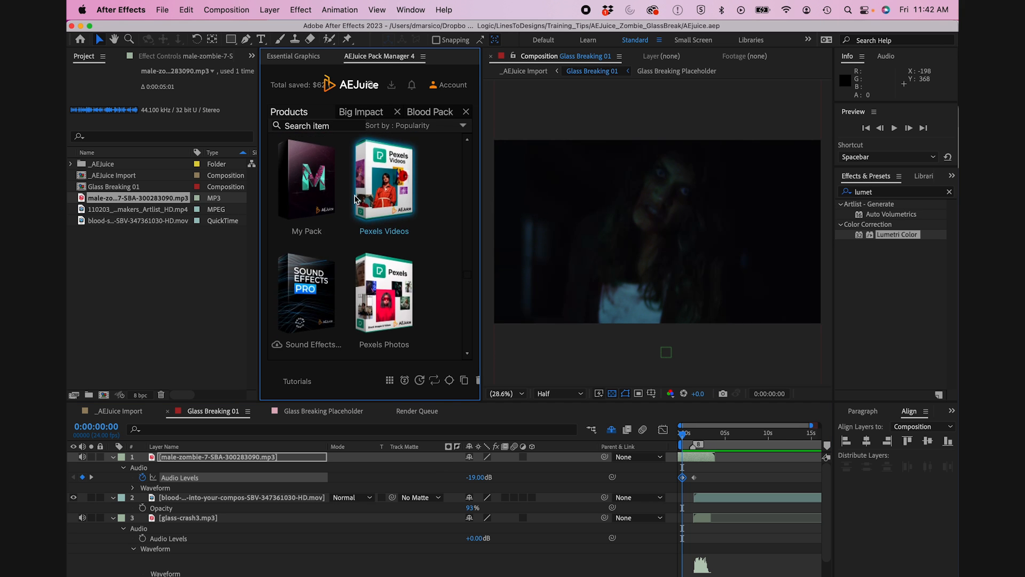
{"action": "scroll", "scroll_direction": "down", "scroll_amount": 3}
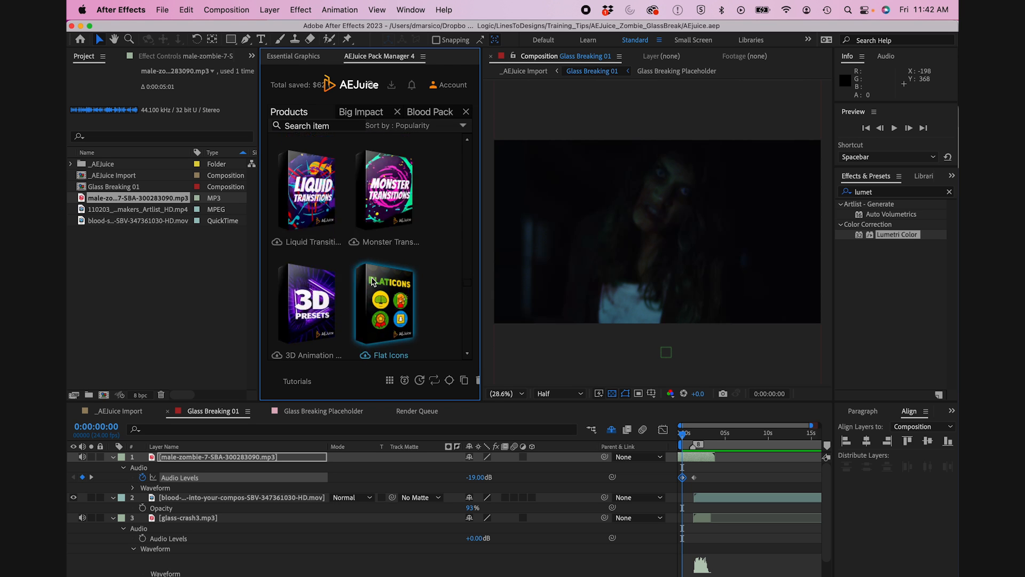
{"action": "scroll", "scroll_direction": "down", "scroll_amount": 3}
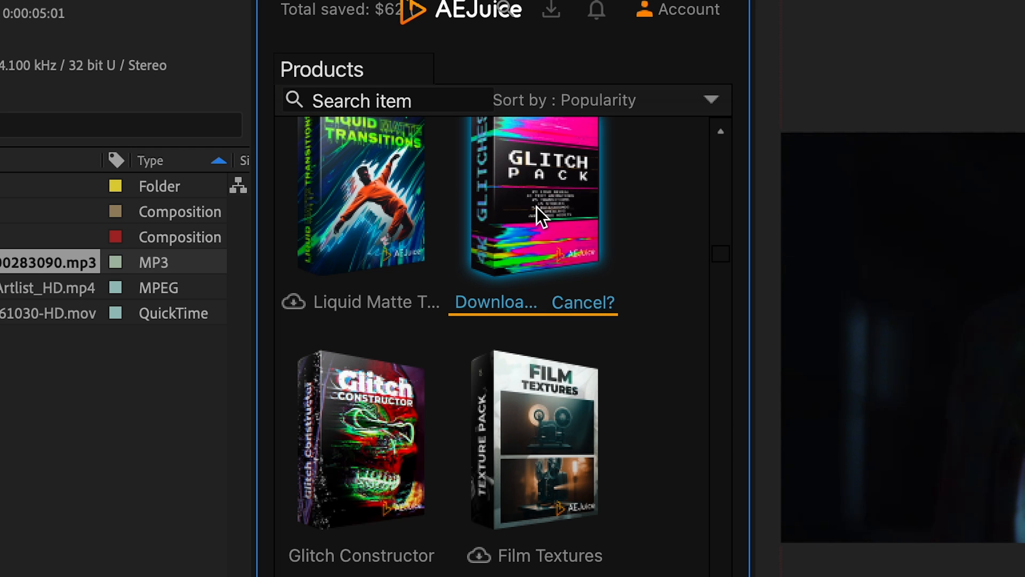
{"action": "left_click", "coordinate": [536, 196]}
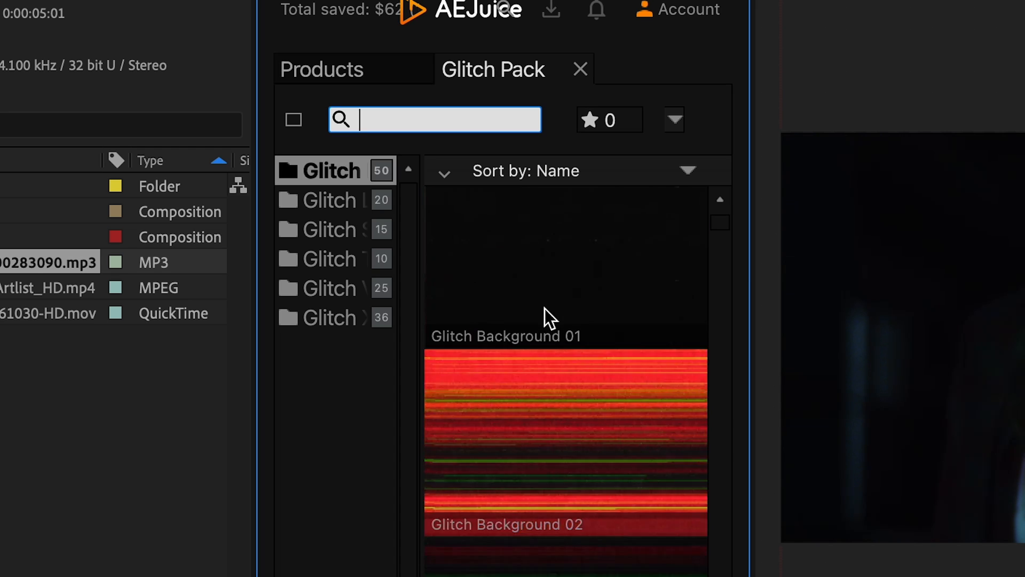
{"action": "scroll", "scroll_direction": "down", "scroll_amount": 3}
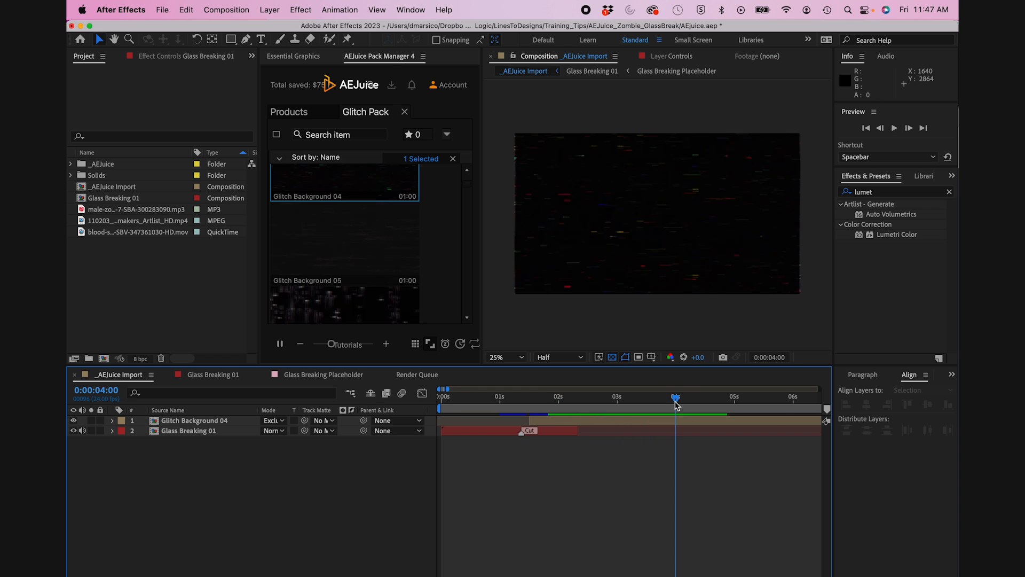
{"action": "left_click", "coordinate": [161, 10]}
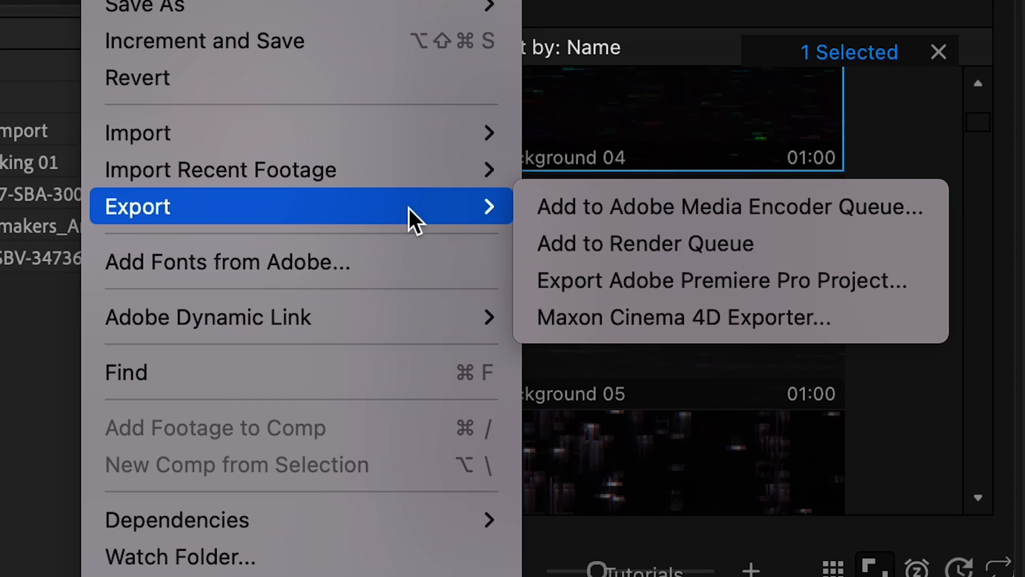